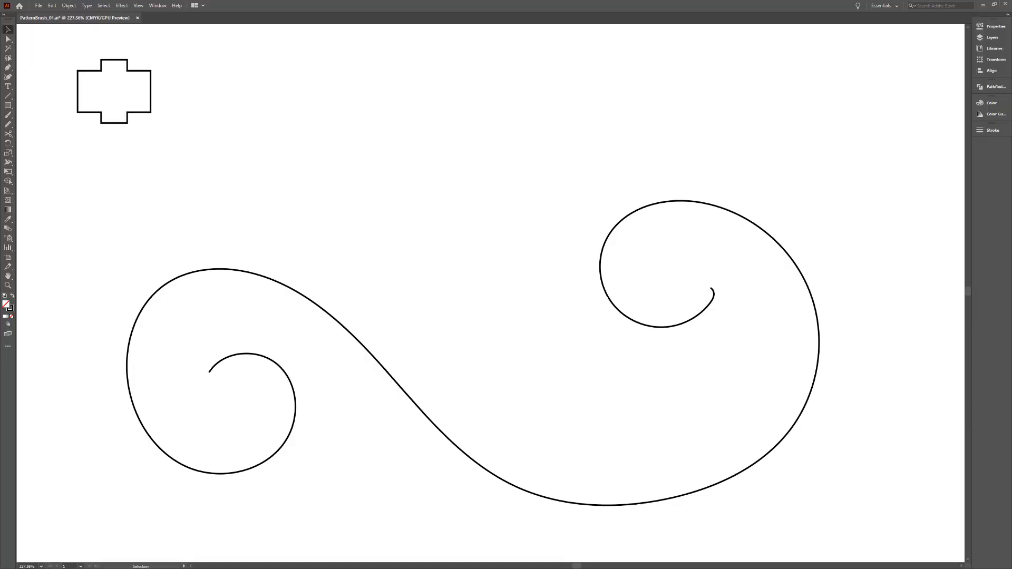
Step: Turn the selected cross outline into a new Pattern Brush with default Pattern Brush Options
drag(181, 127, 294, 159)
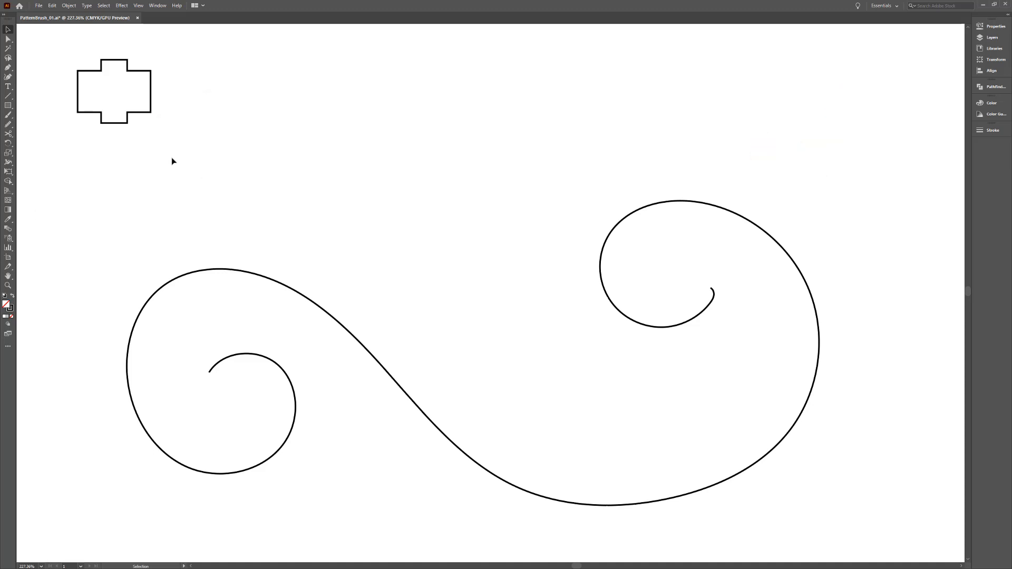
click(158, 5)
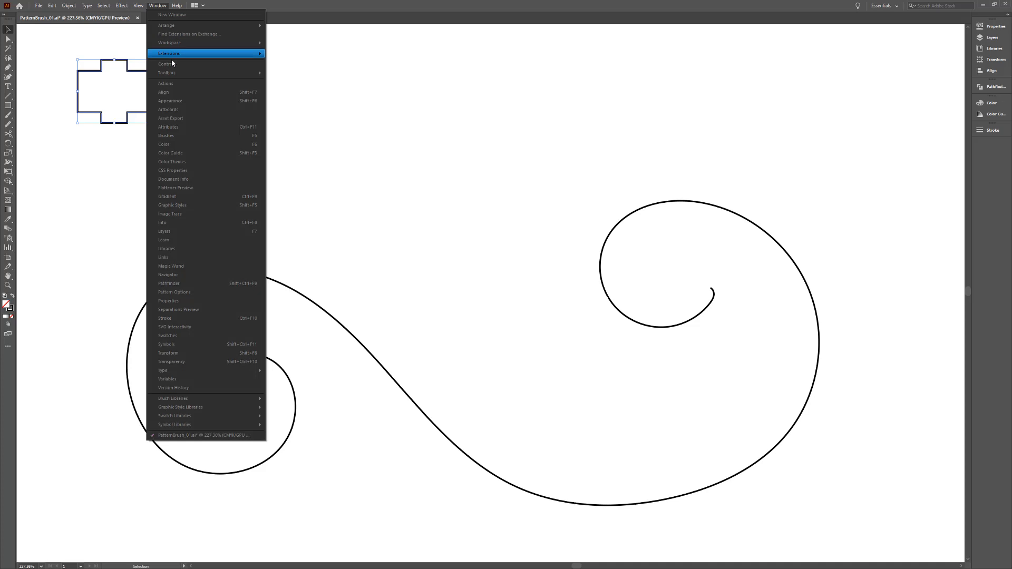
click(167, 135)
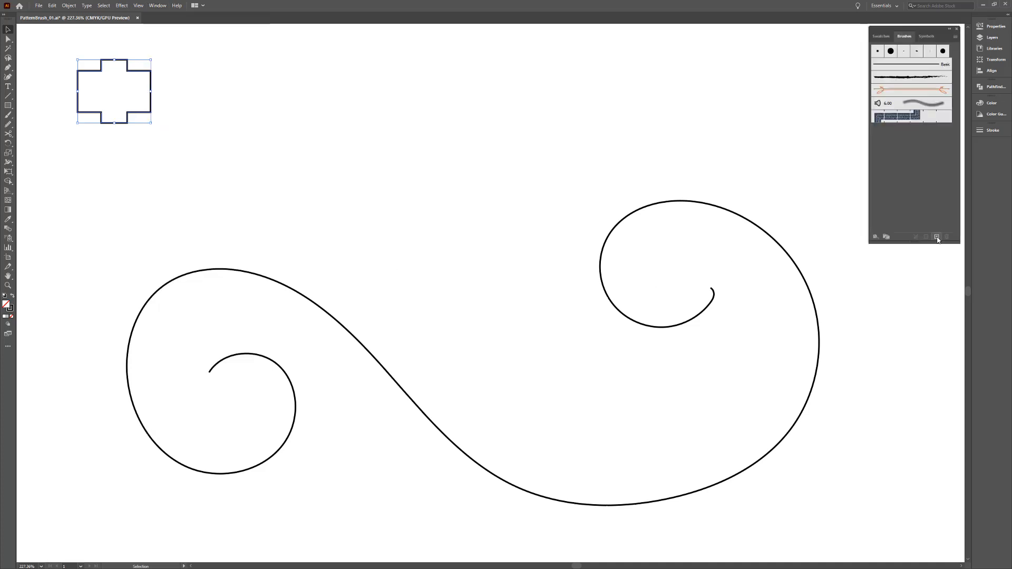
click(937, 236)
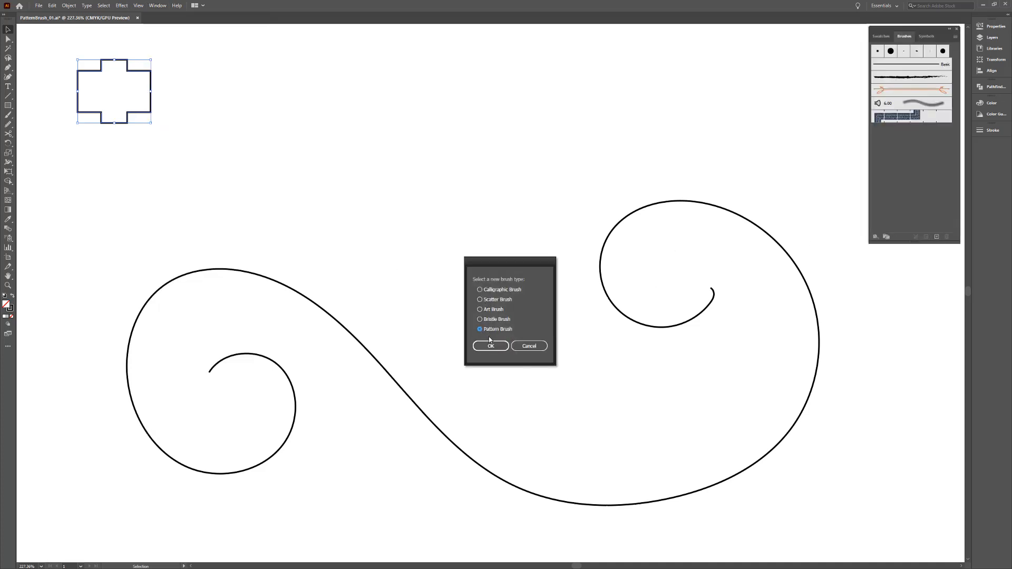
click(491, 346)
text(Cross)
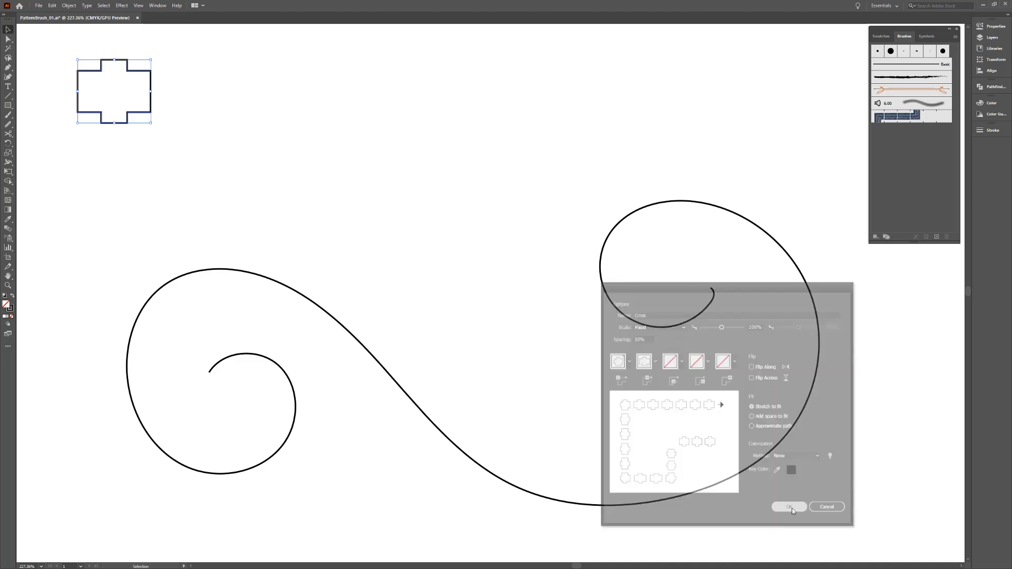
click(788, 507)
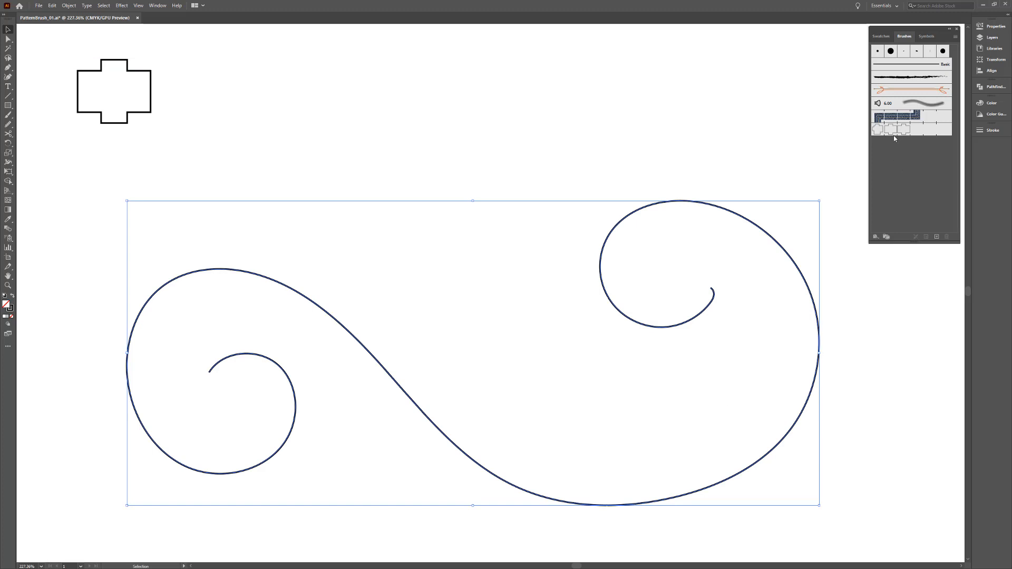